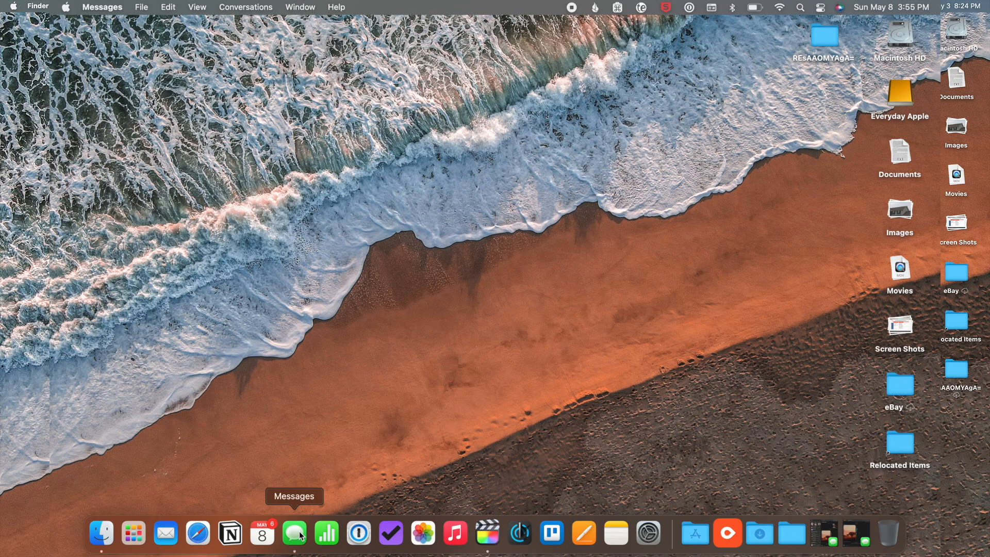
pyautogui.moveTo(295, 527)
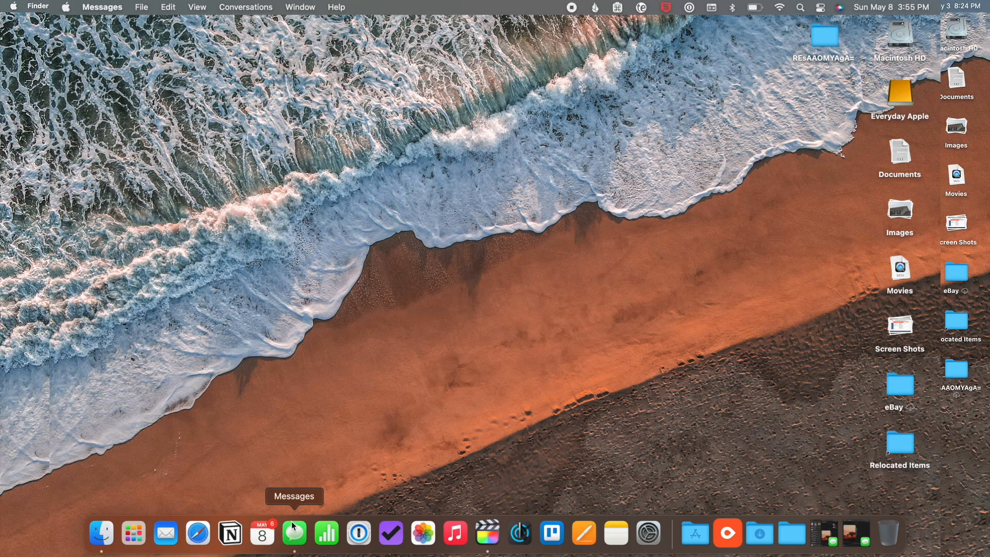
# - Launch Messages from the Dock and show its Messages menu
pyautogui.click(293, 533)
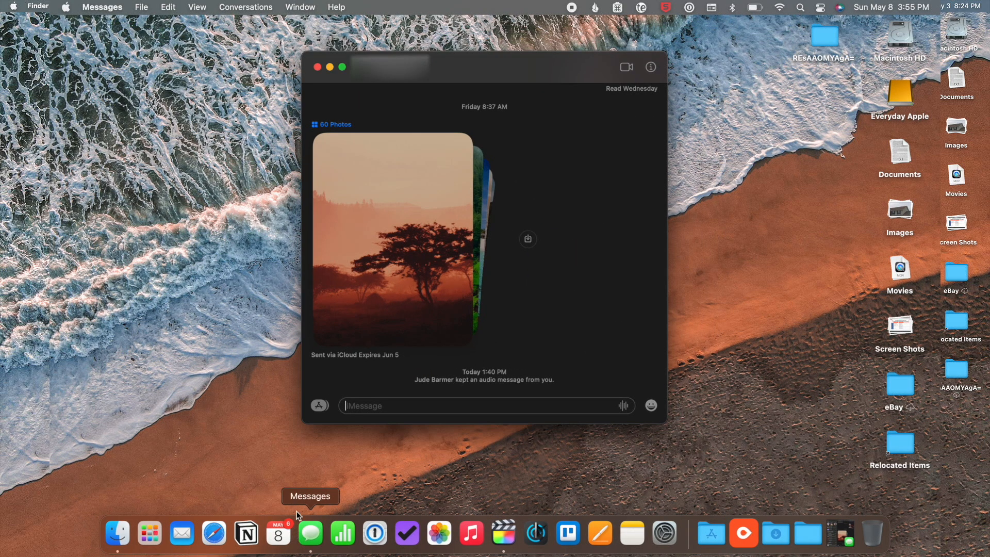
pyautogui.click(102, 7)
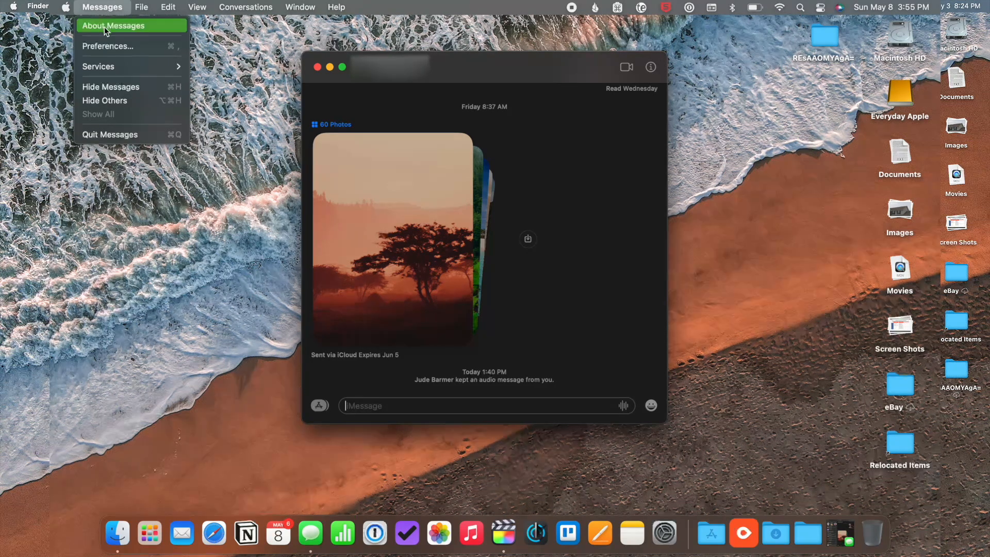
# - Open Messages Preferences on the iMessage account settings
pyautogui.click(108, 45)
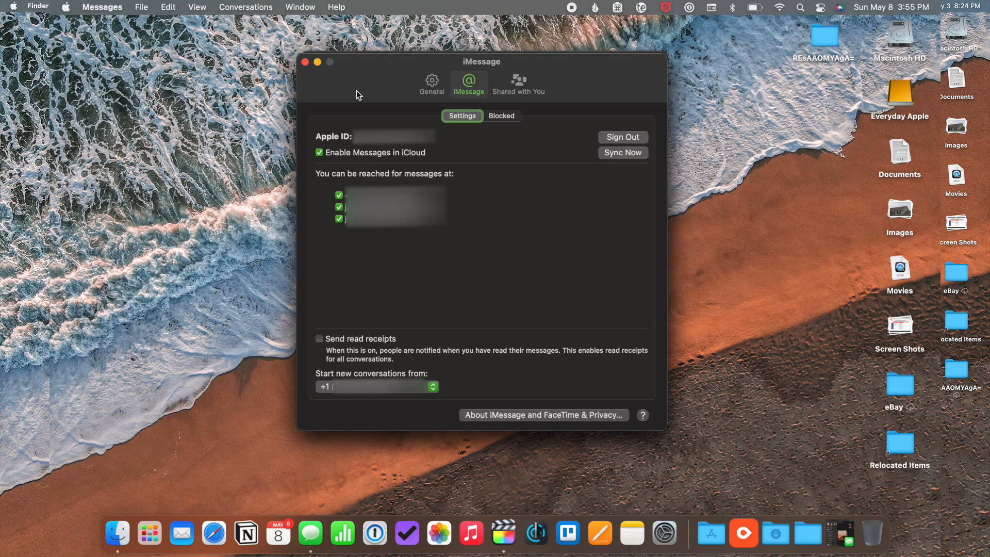
pyautogui.moveTo(470, 108)
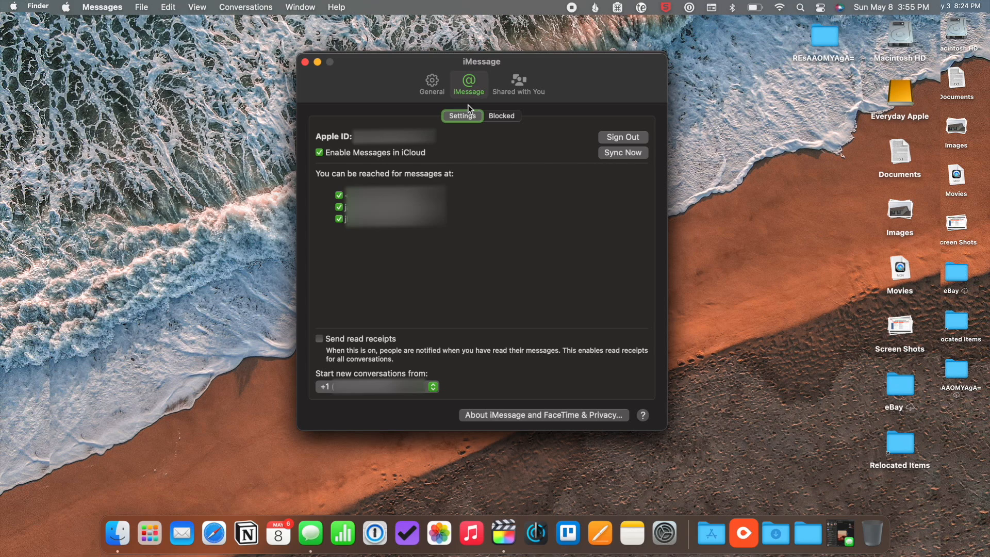
pyautogui.moveTo(458, 150)
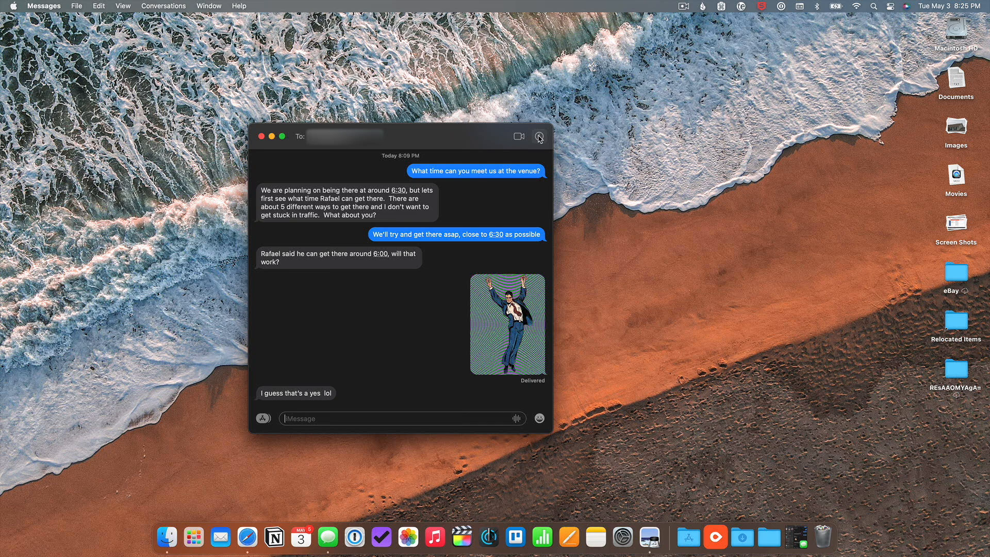
# - Open the conversation details and ask to share the contact's screen
pyautogui.click(538, 137)
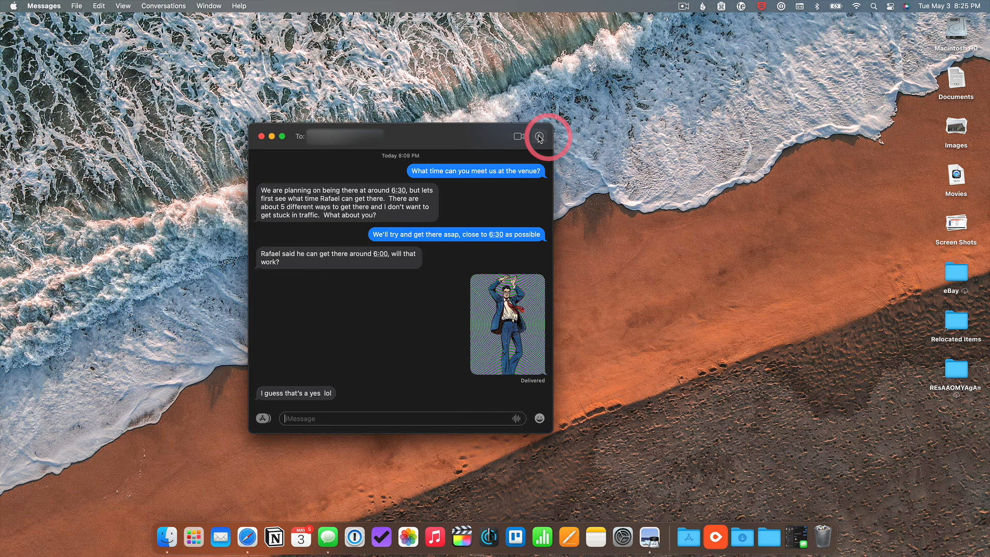
pyautogui.click(538, 136)
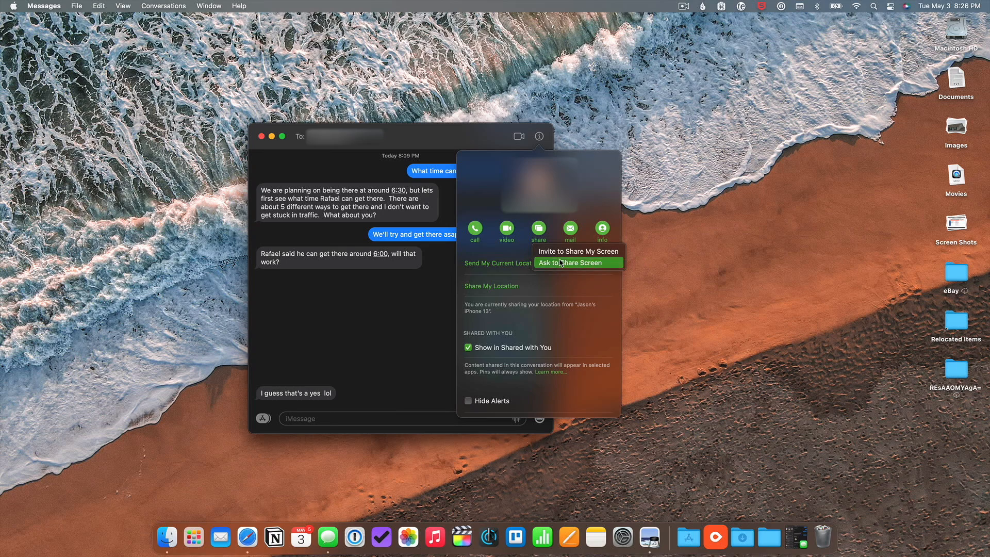
pyautogui.click(570, 262)
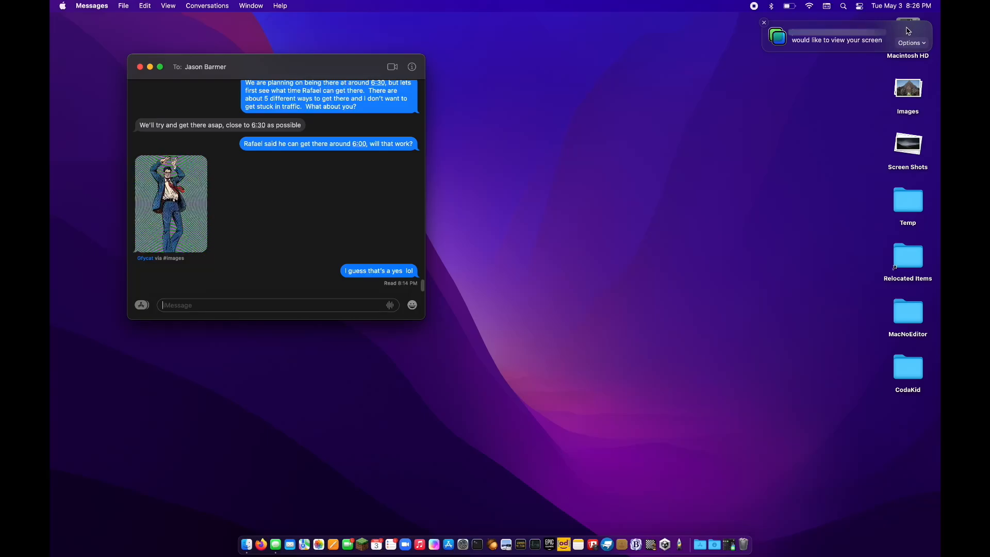
# - Accept the incoming screen-view request from the notification's Options
pyautogui.click(909, 42)
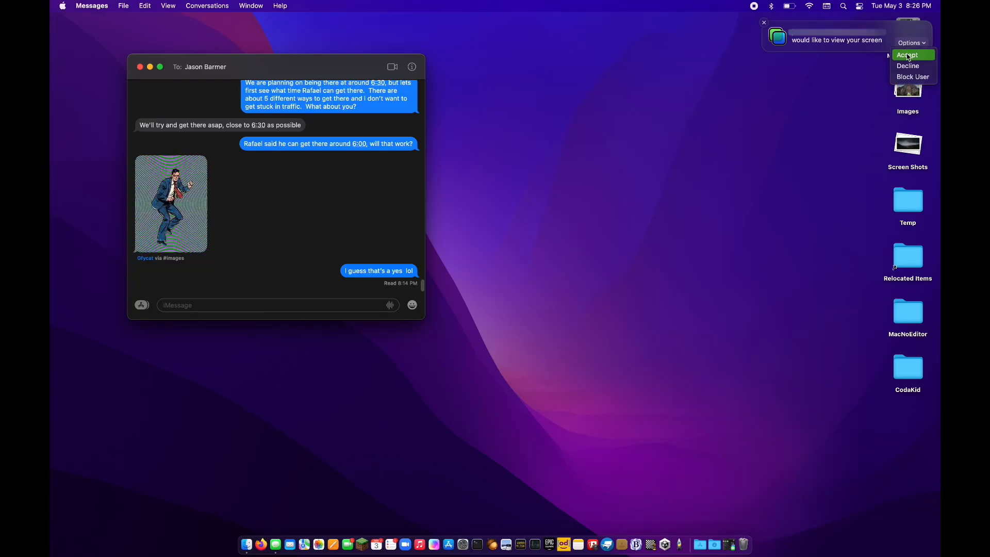
pyautogui.click(906, 55)
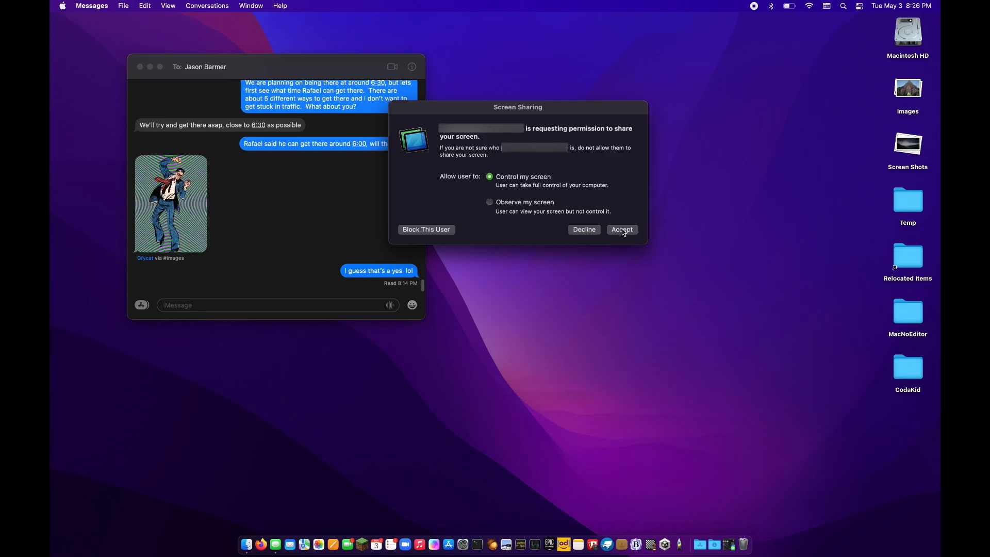
# - Accept with Control my screen, letting the contact control this Mac
pyautogui.click(622, 229)
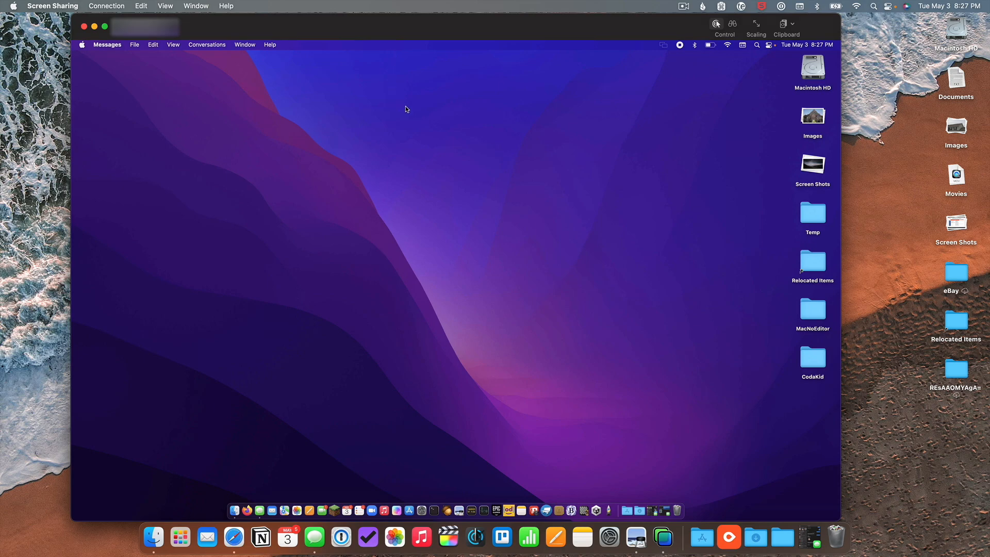
pyautogui.moveTo(691, 273)
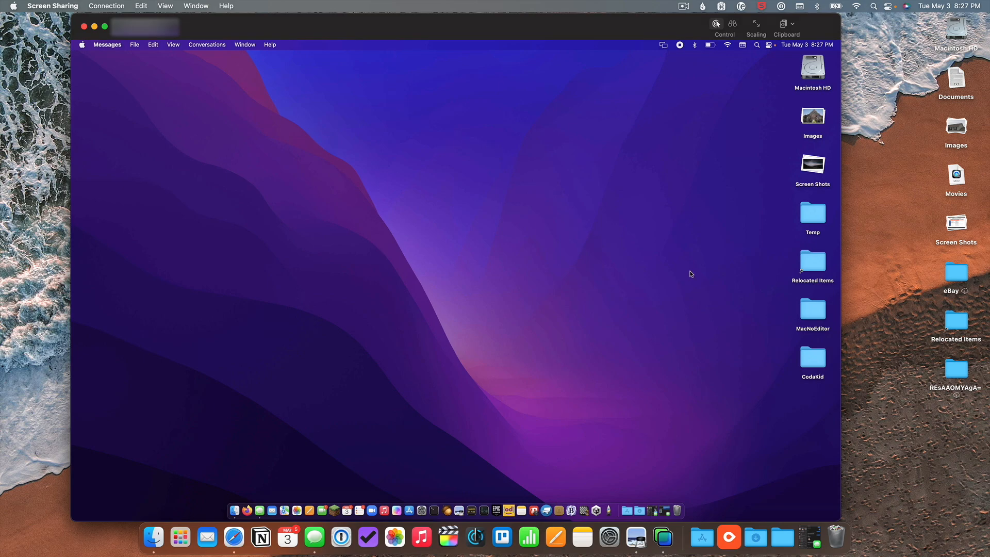
pyautogui.moveTo(572, 427)
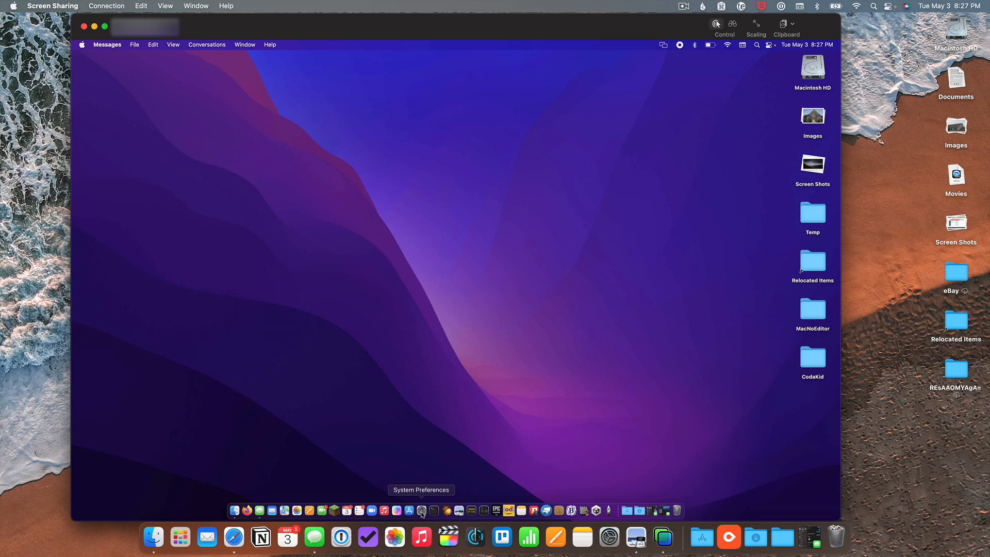
# - In System Preferences' General pane on the remote Mac, choose the Light appearance
pyautogui.click(421, 511)
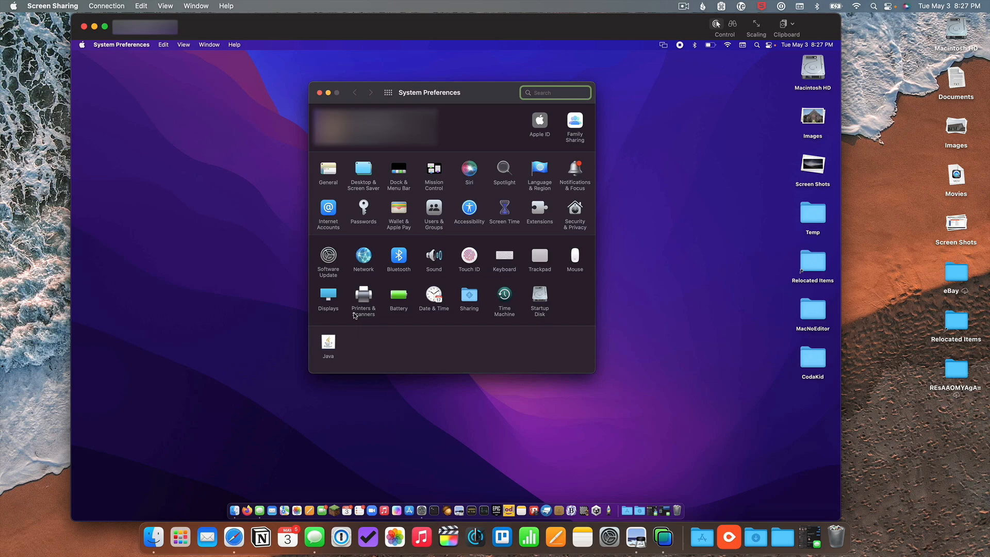
pyautogui.moveTo(352, 195)
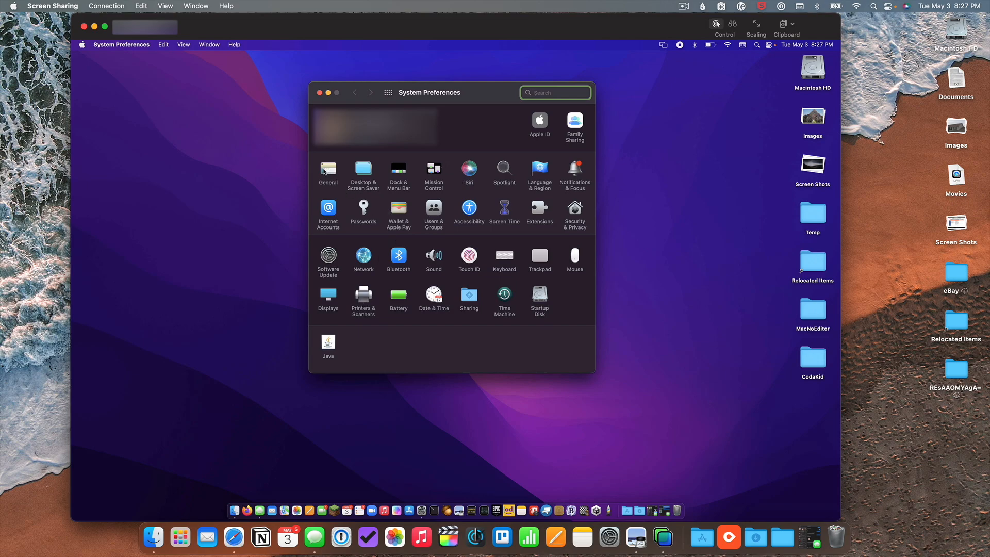
pyautogui.click(328, 169)
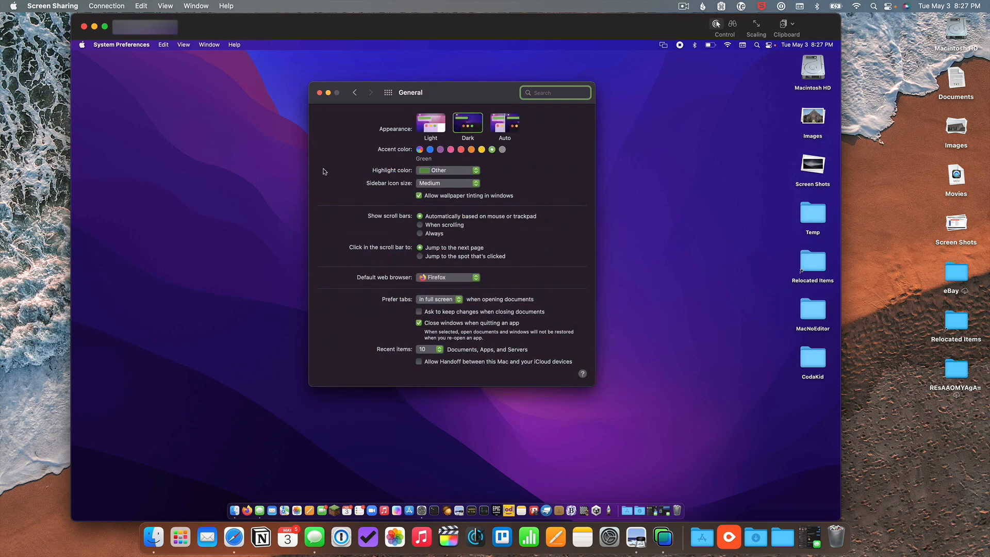
pyautogui.moveTo(504, 121)
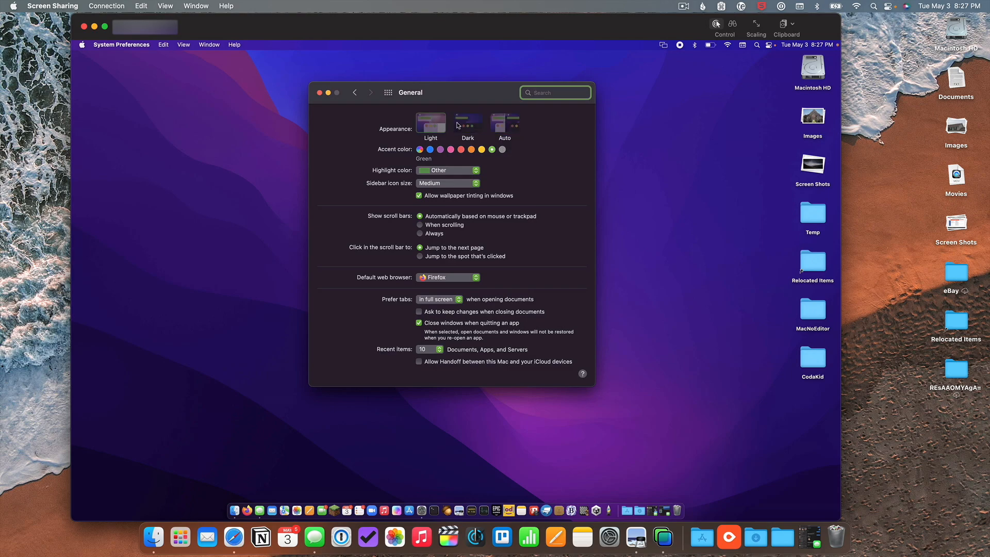
pyautogui.click(430, 122)
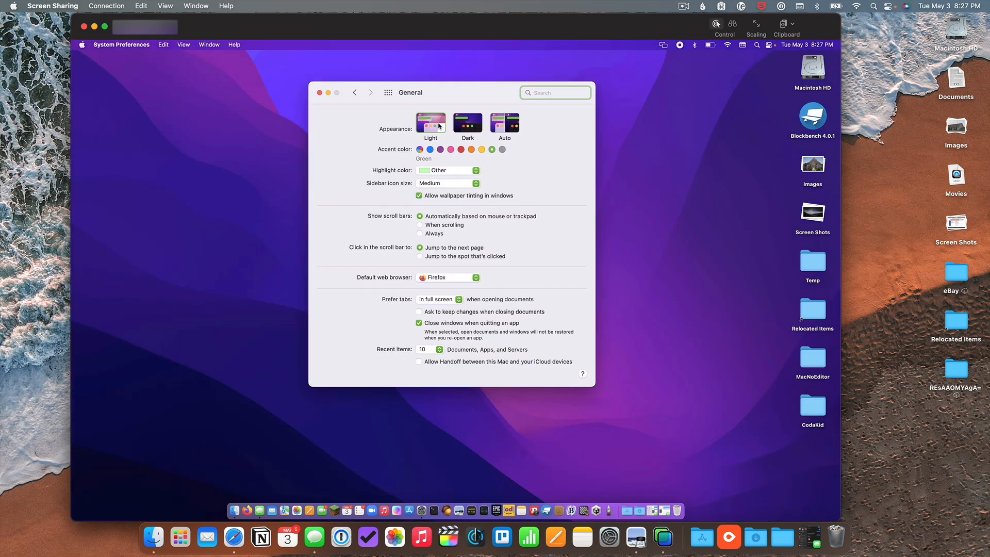
pyautogui.moveTo(375, 139)
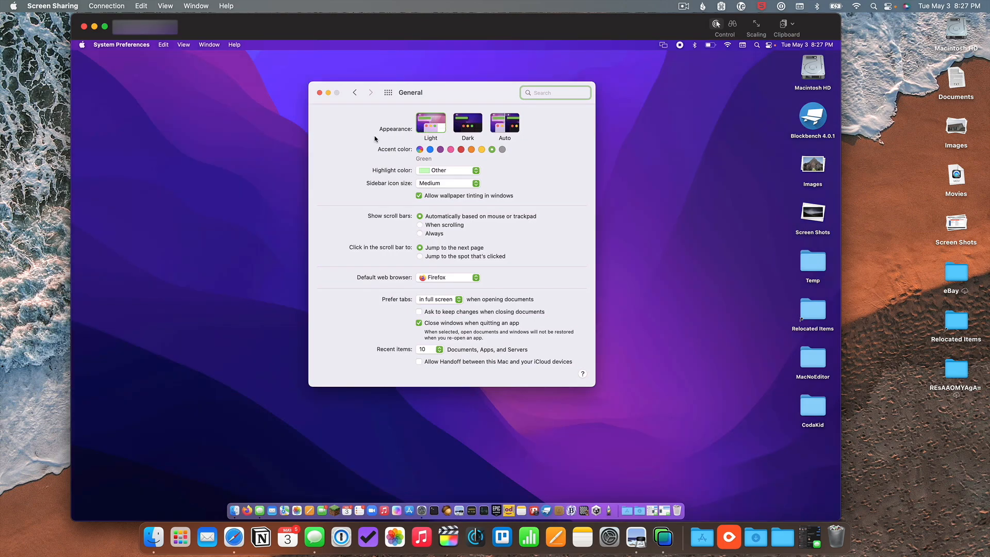
pyautogui.moveTo(368, 137)
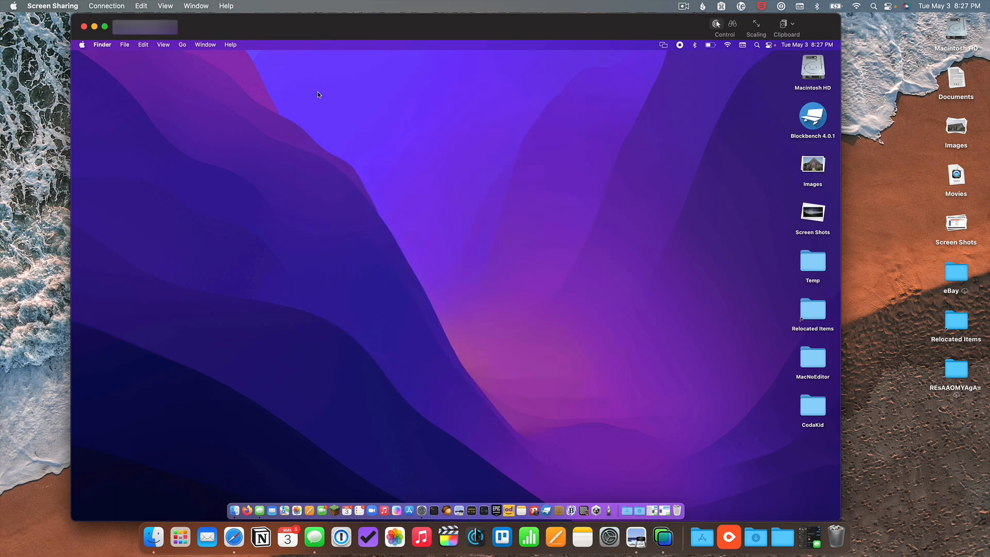
pyautogui.moveTo(467, 322)
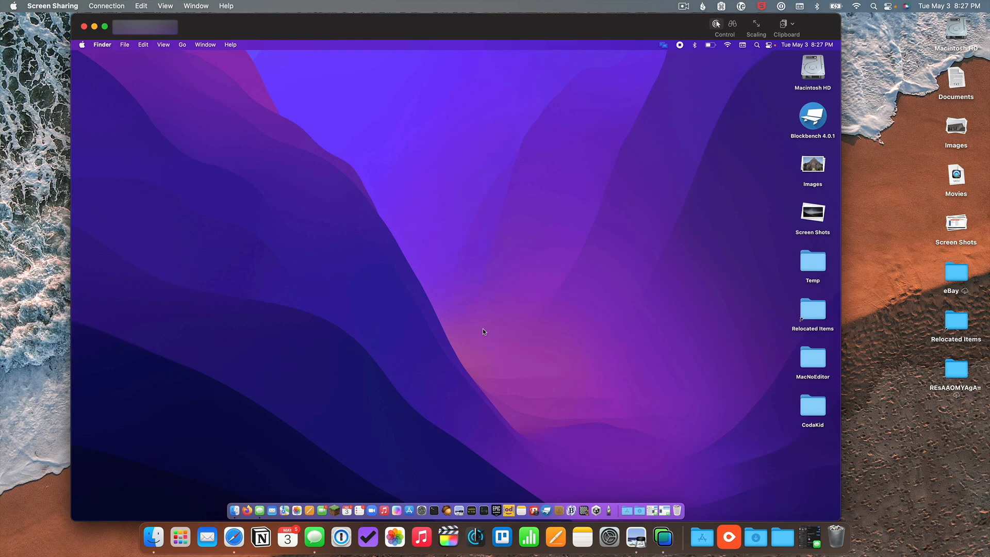
pyautogui.moveTo(663, 537)
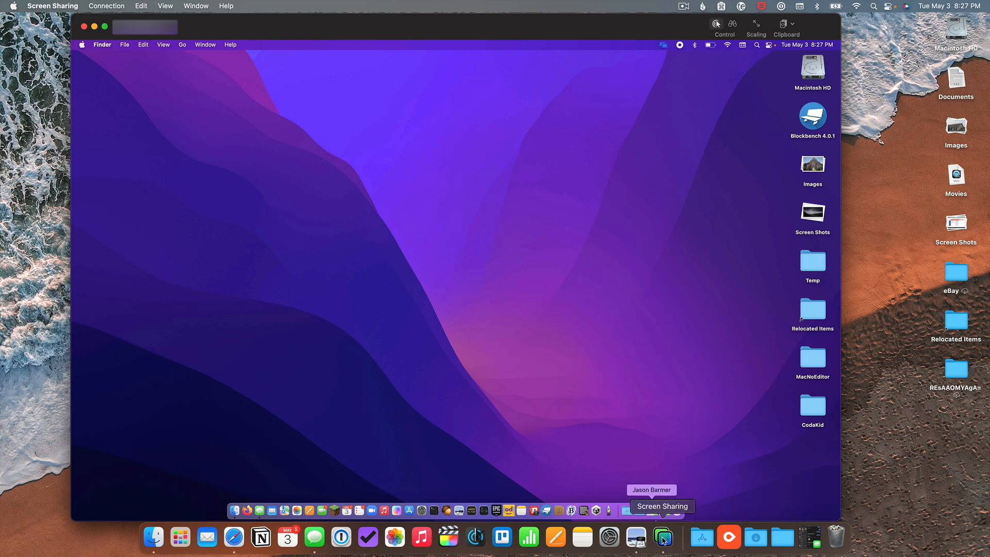